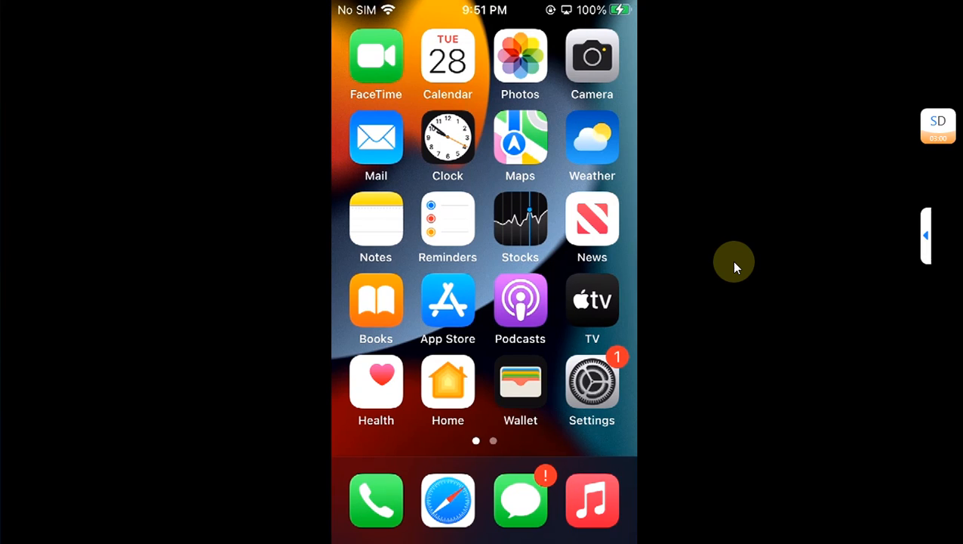
# Launch TrollStore Helper from the home screen and attempt the install, dismissing the error alert.
pyautogui.hscroll(-3)
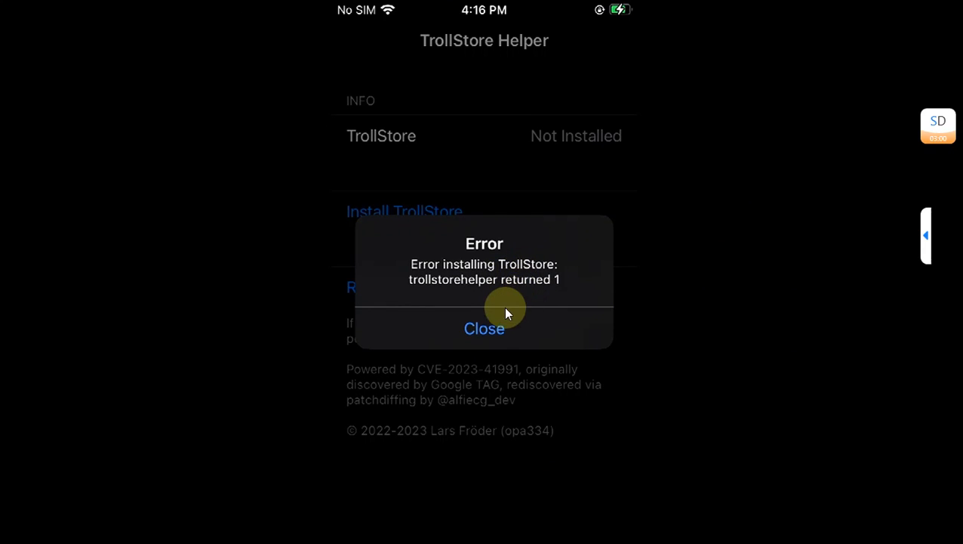
pyautogui.moveTo(736, 148)
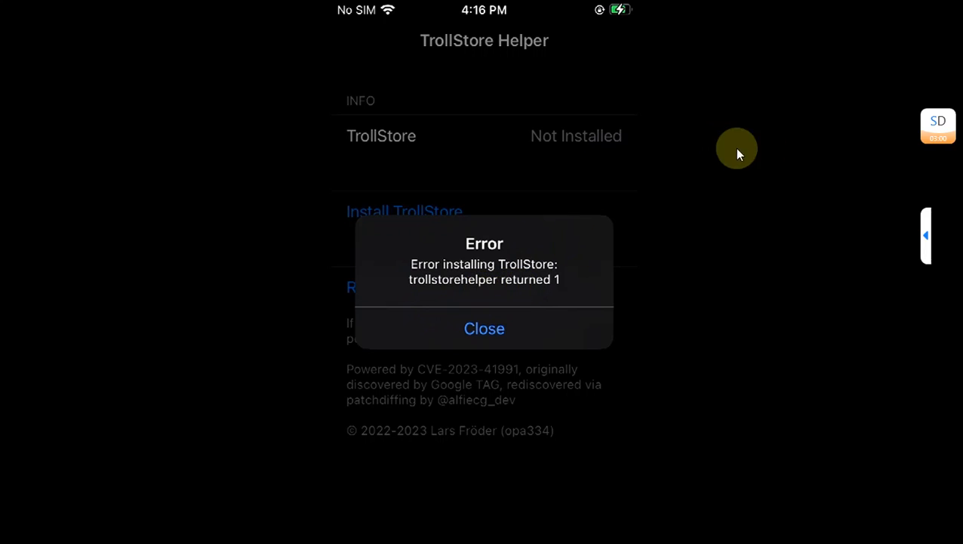
pyautogui.moveTo(749, 251)
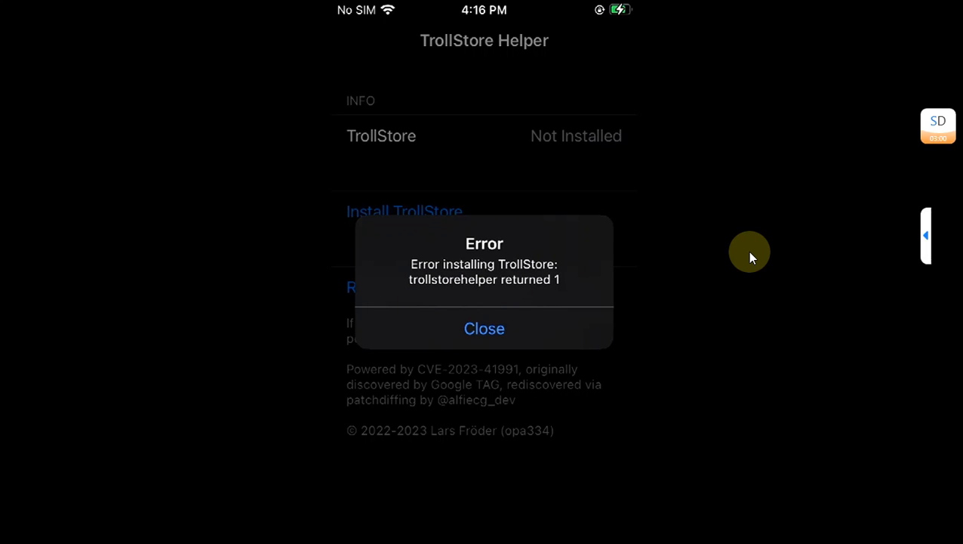
pyautogui.click(483, 328)
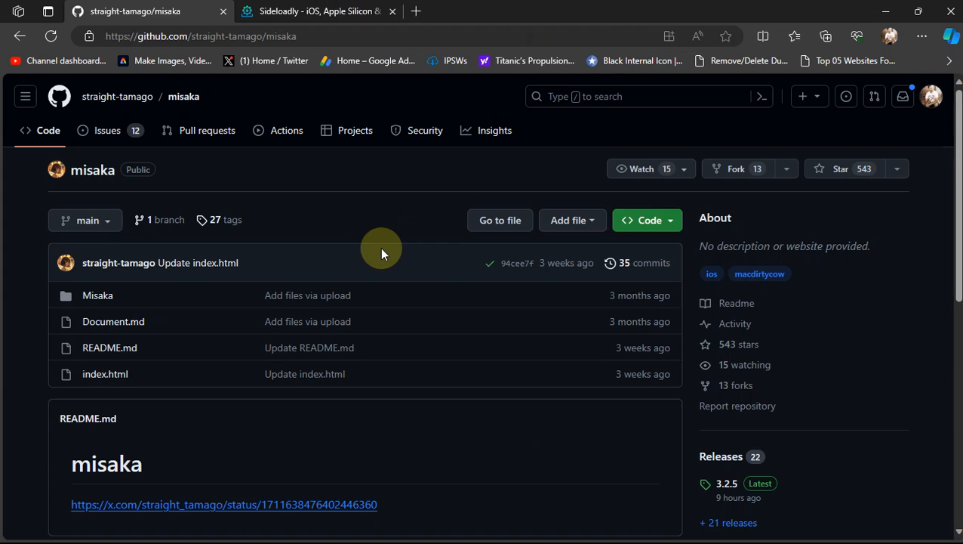
pyautogui.moveTo(345, 190)
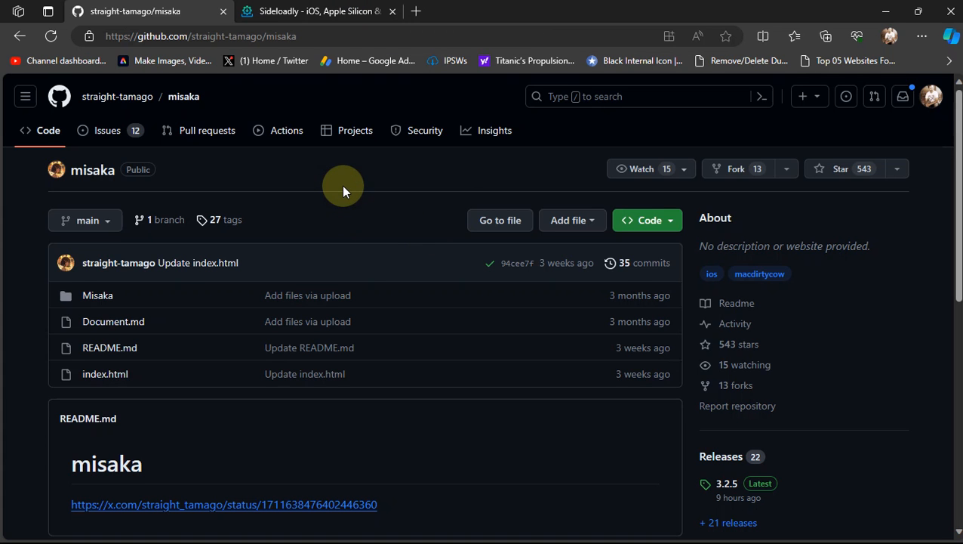
pyautogui.moveTo(836, 335)
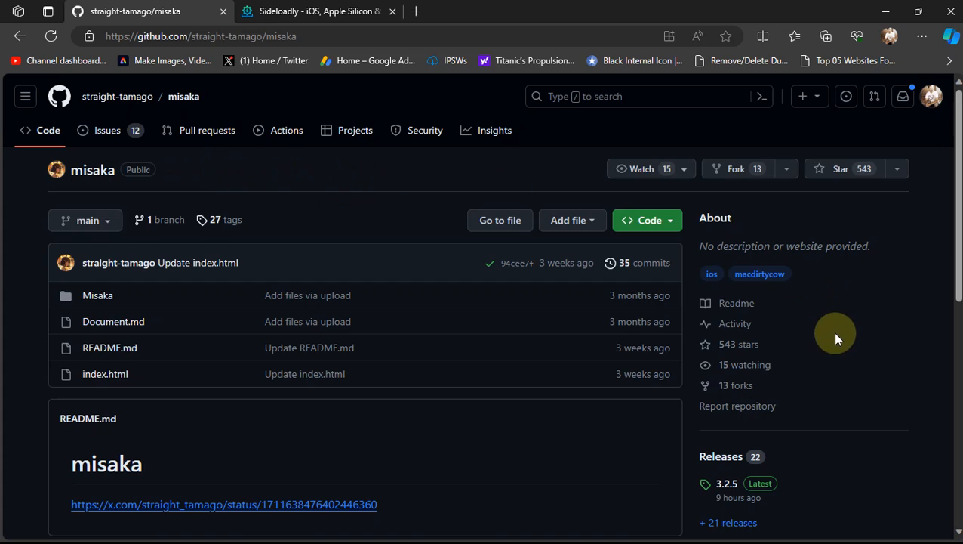
# Open the Misaka 3.2.5 release with its IPA asset, then move to the Sideloadly site.
pyautogui.scroll(-3)
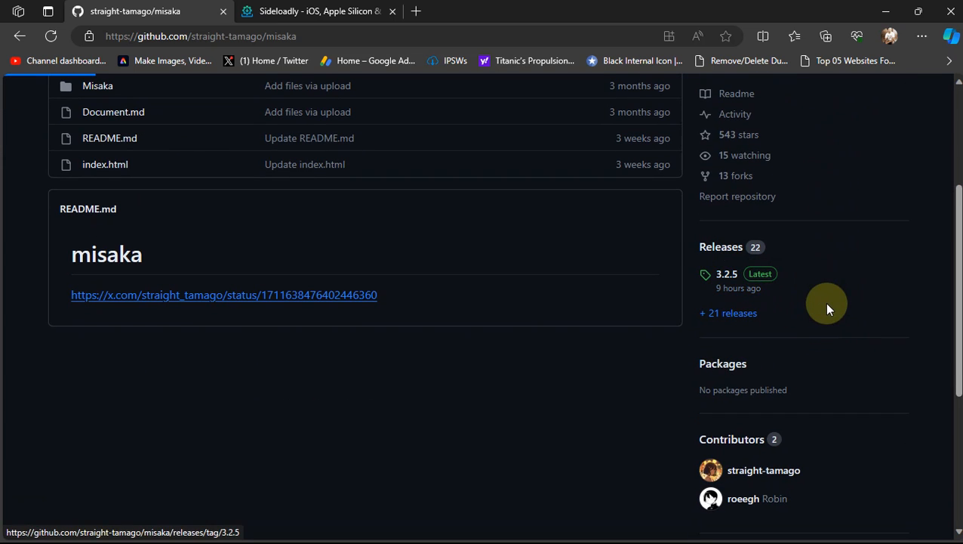
pyautogui.click(725, 273)
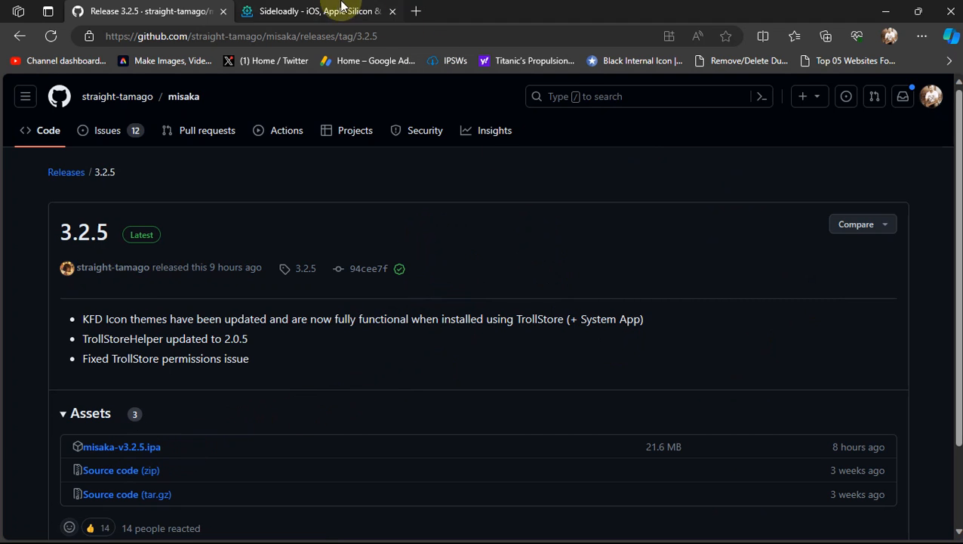
pyautogui.click(317, 11)
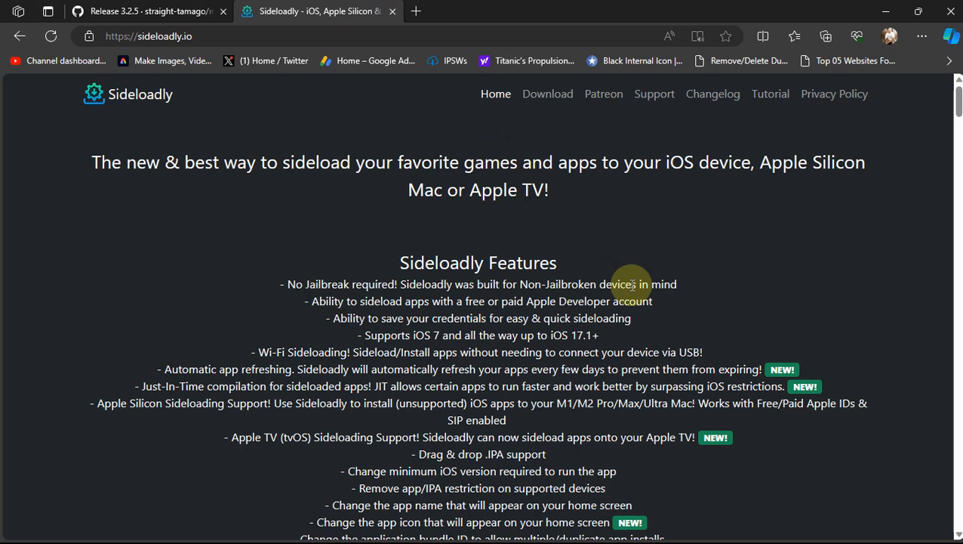
pyautogui.moveTo(559, 226)
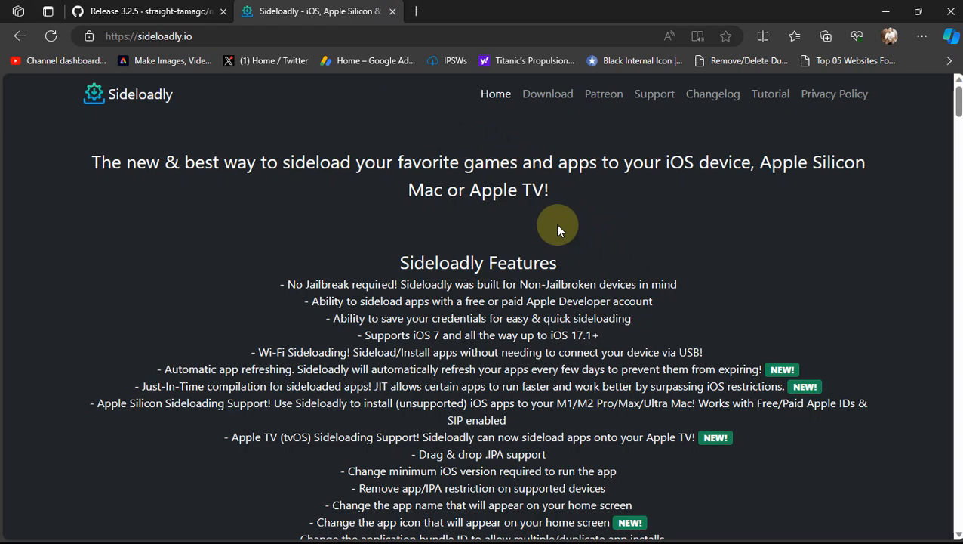
# Switch from the Sideloadly homepage to the Apple iTunes browser tab.
pyautogui.click(586, 10)
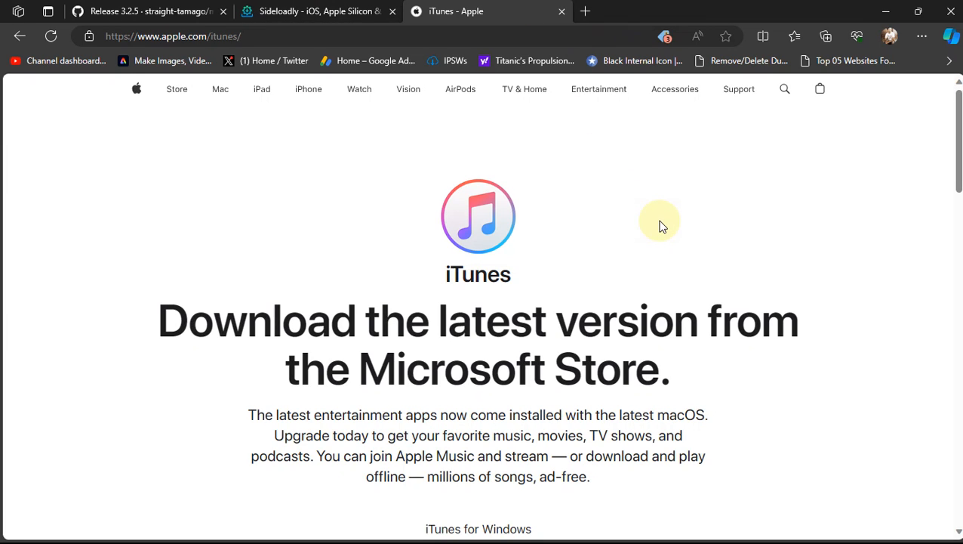
pyautogui.moveTo(652, 217)
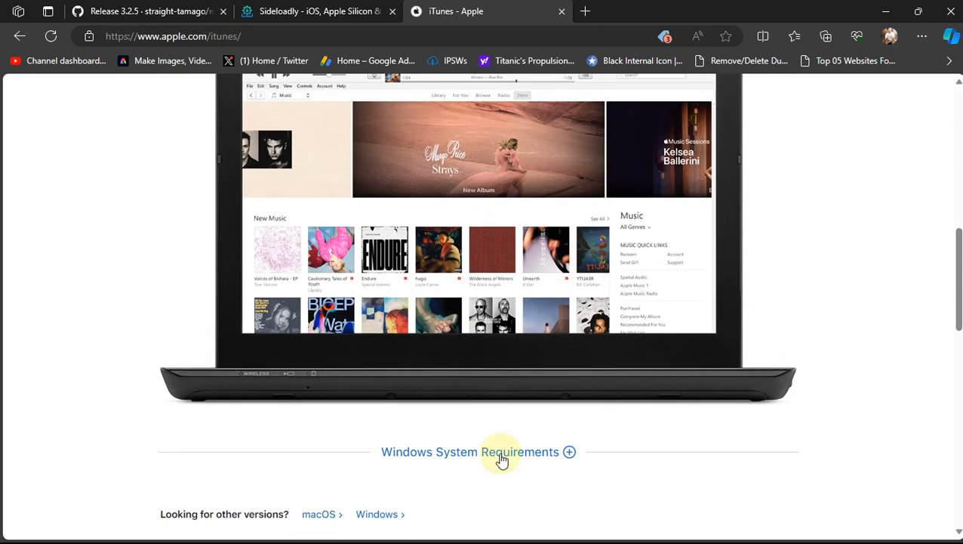
# Show the iTunes for Windows section via 'Looking for other versions? Windows'.
pyautogui.scroll(-3)
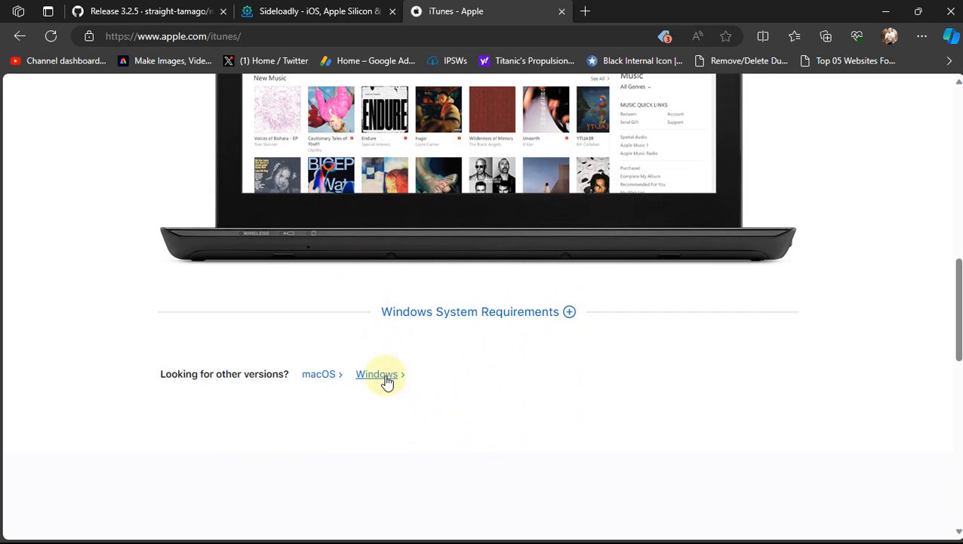
pyautogui.click(376, 375)
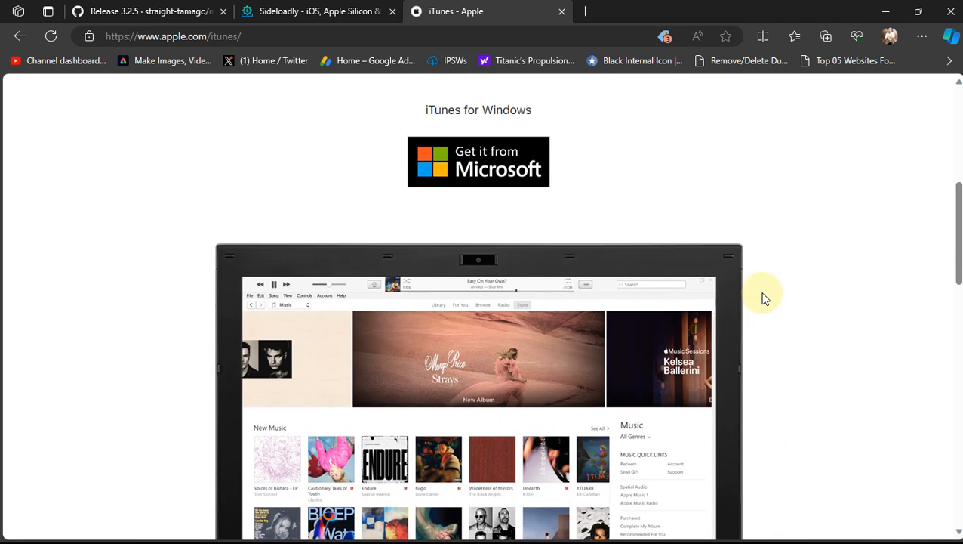
pyautogui.moveTo(525, 133)
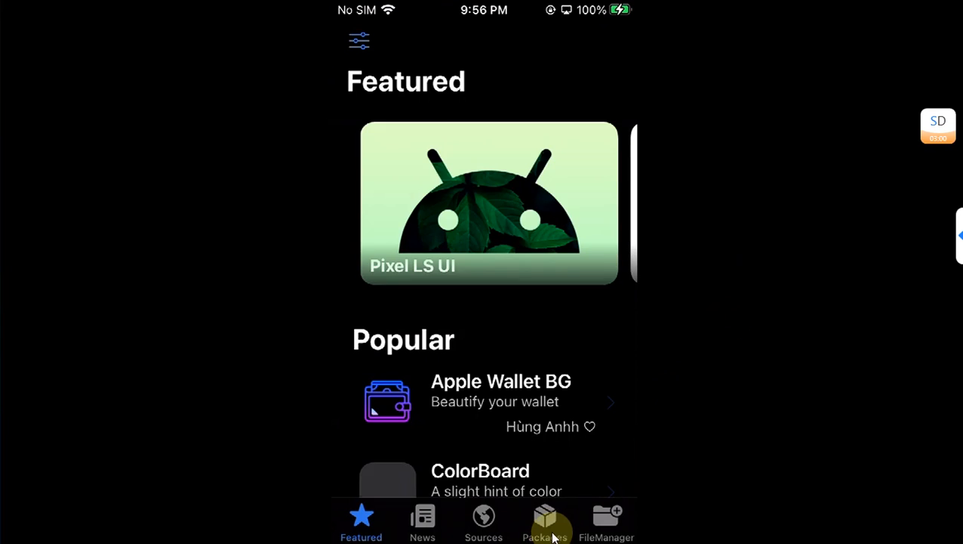
# Go to Misaka's ToolBox and start the Install TrollStore tool.
pyautogui.click(544, 521)
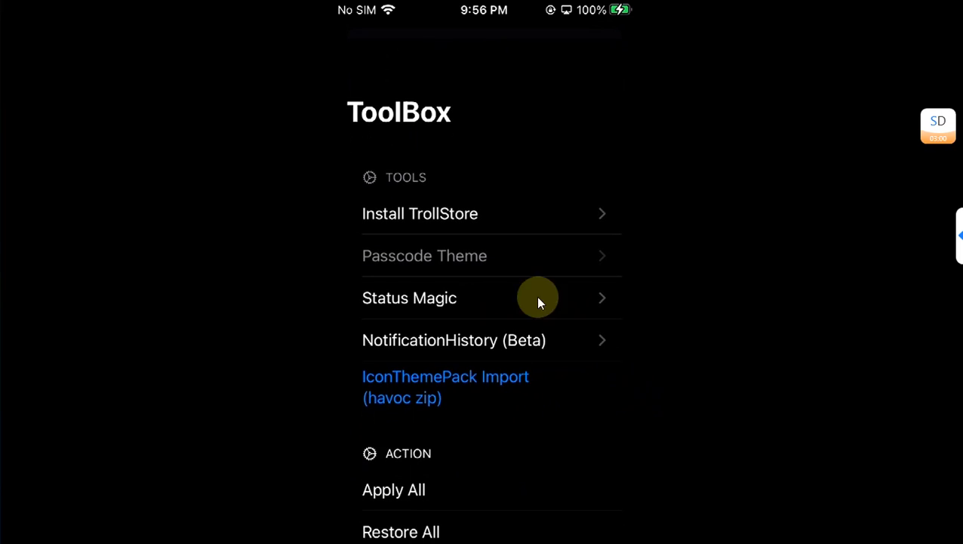
pyautogui.moveTo(390, 223)
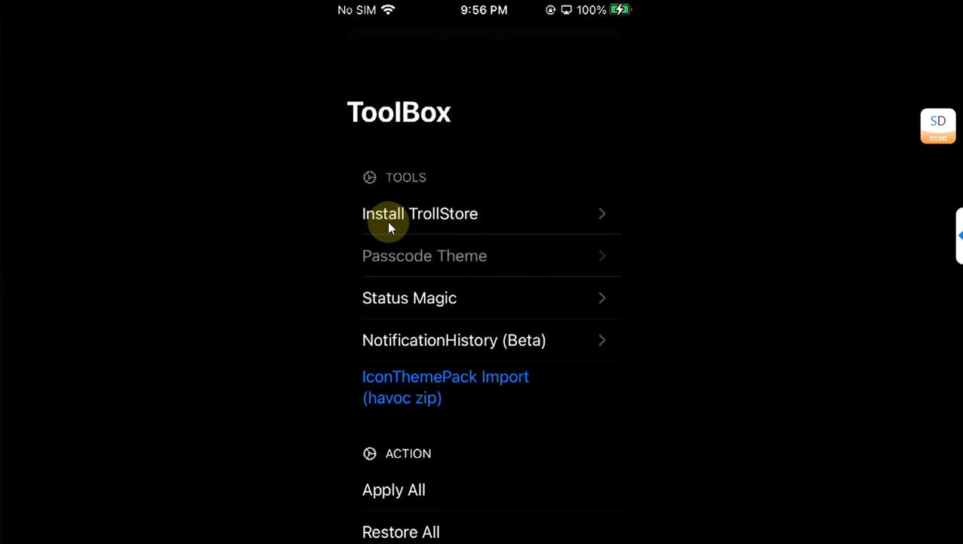
pyautogui.click(420, 213)
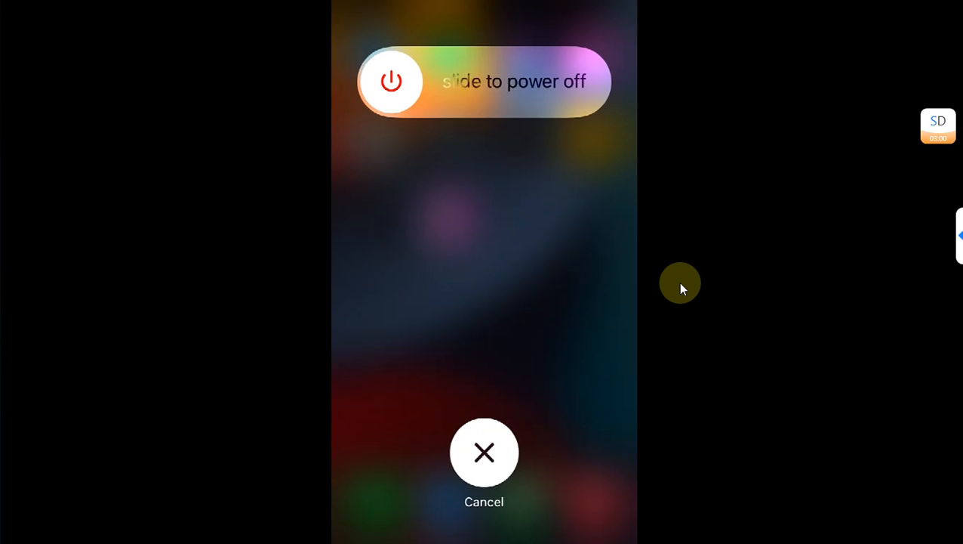
# After restarting, retry Install TrollStore in TrollStore Helper and dismiss the repeated error.
pyautogui.click(483, 451)
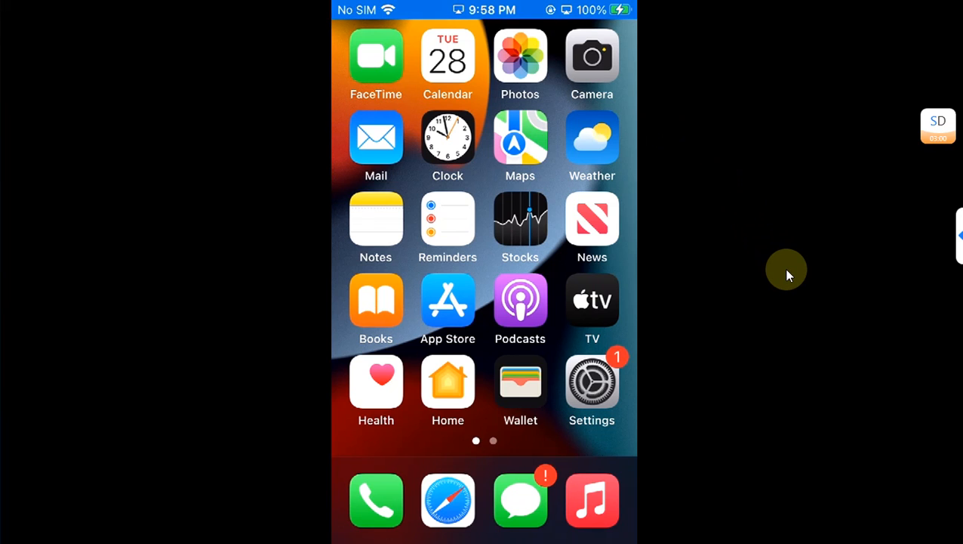
pyautogui.hscroll(-3)
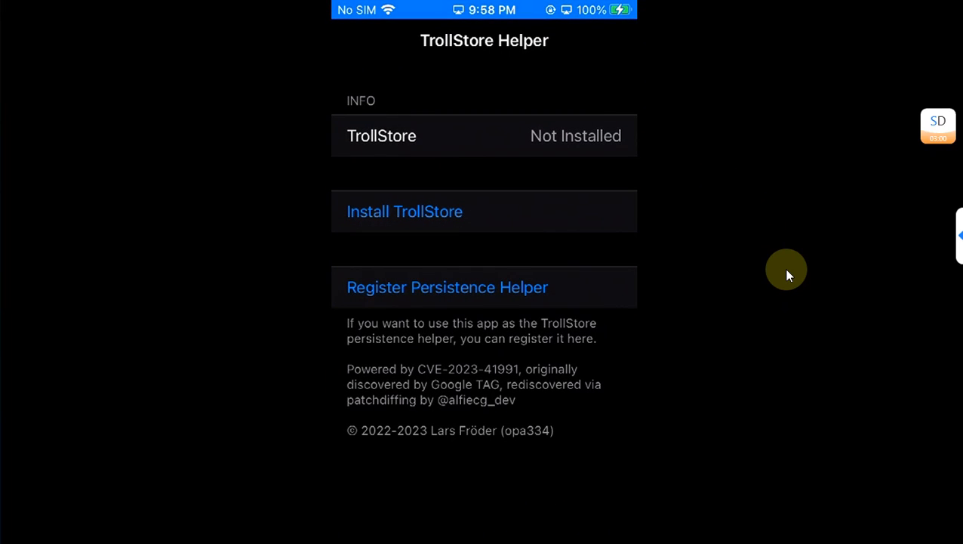
pyautogui.click(405, 211)
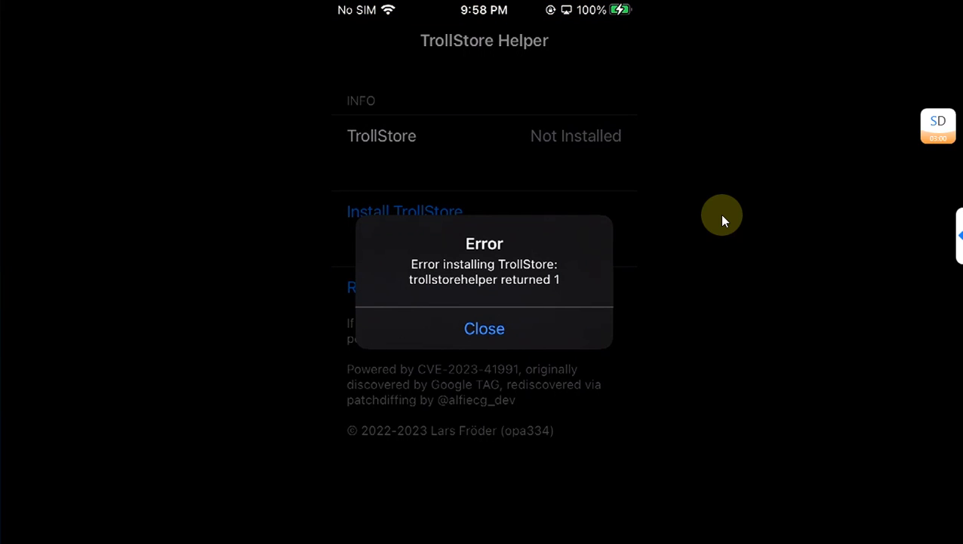
pyautogui.click(483, 328)
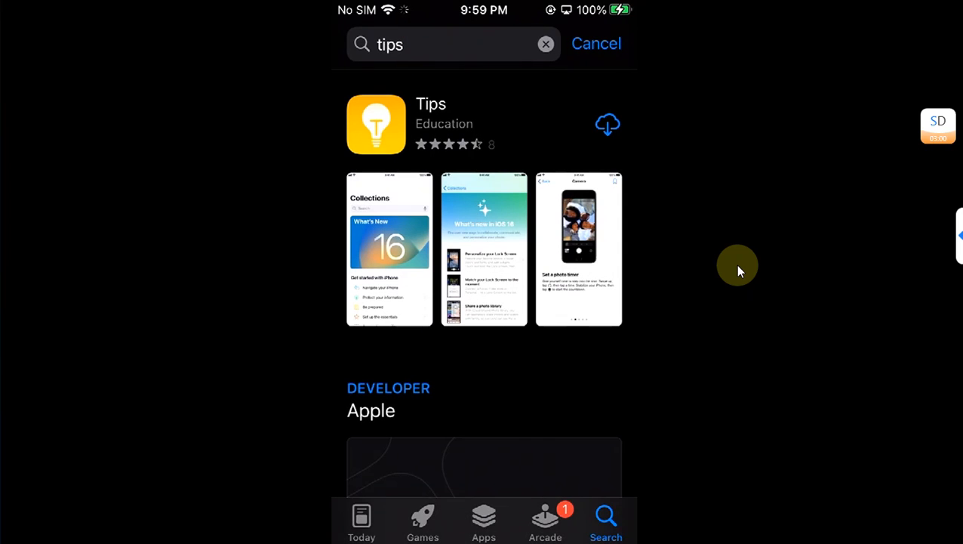
# Start downloading Apple's Tips app from the App Store search results.
pyautogui.click(607, 124)
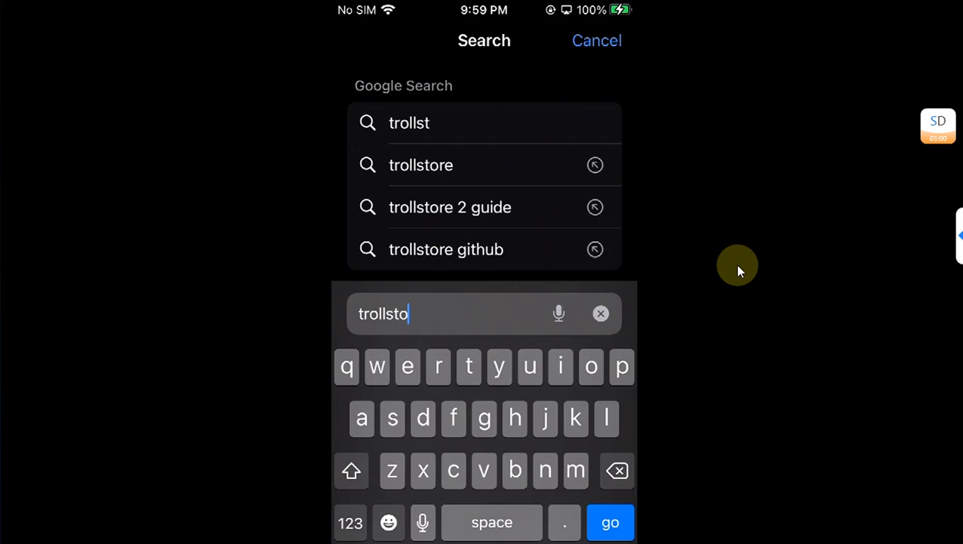
# Search 'trollstore' and reach the TrollStore 2.0.7 GitHub release assets listing TrollStore.tar.
pyautogui.click(420, 165)
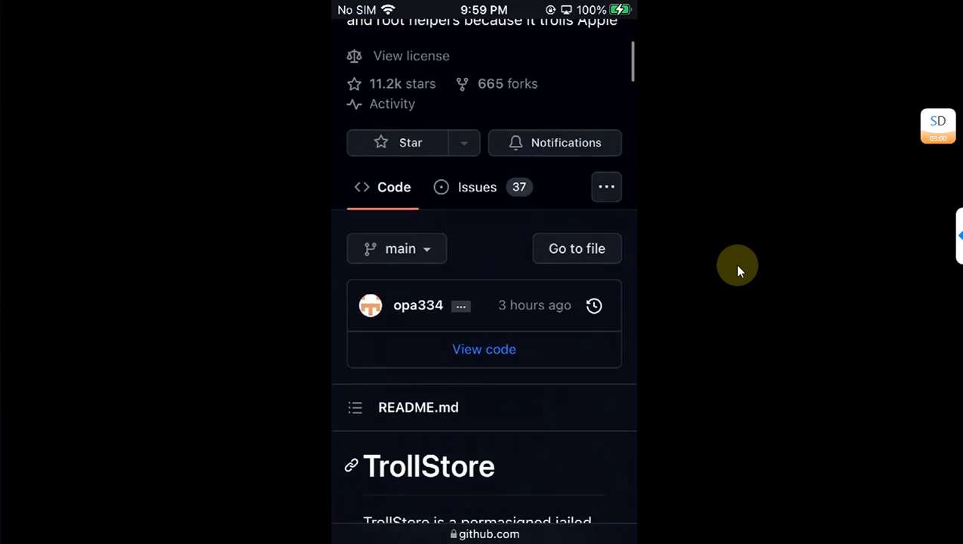
pyautogui.scroll(-3)
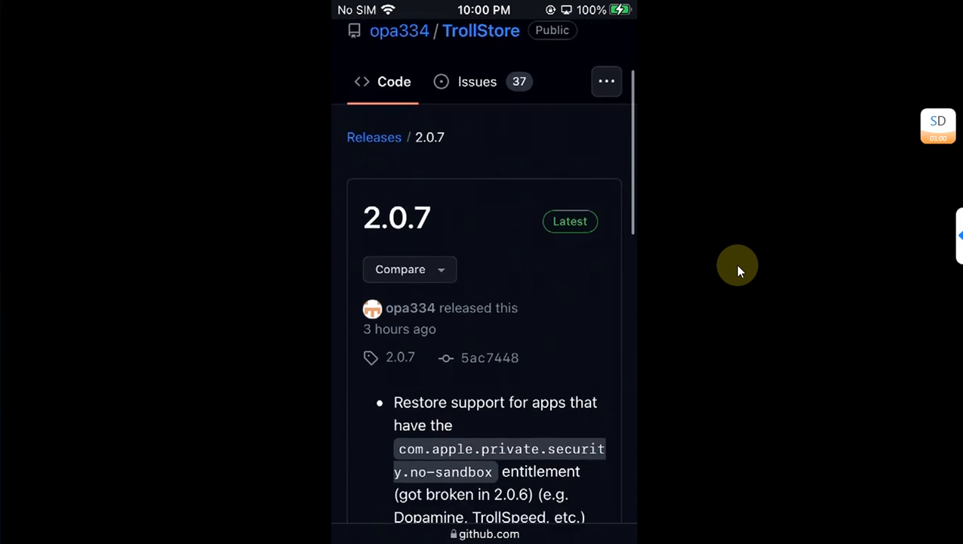
pyautogui.scroll(-3)
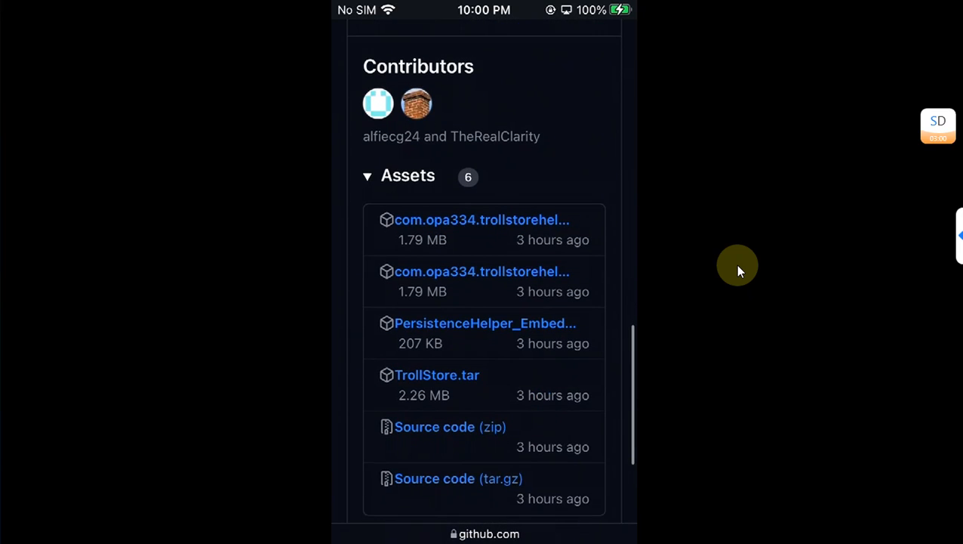
pyautogui.scroll(-3)
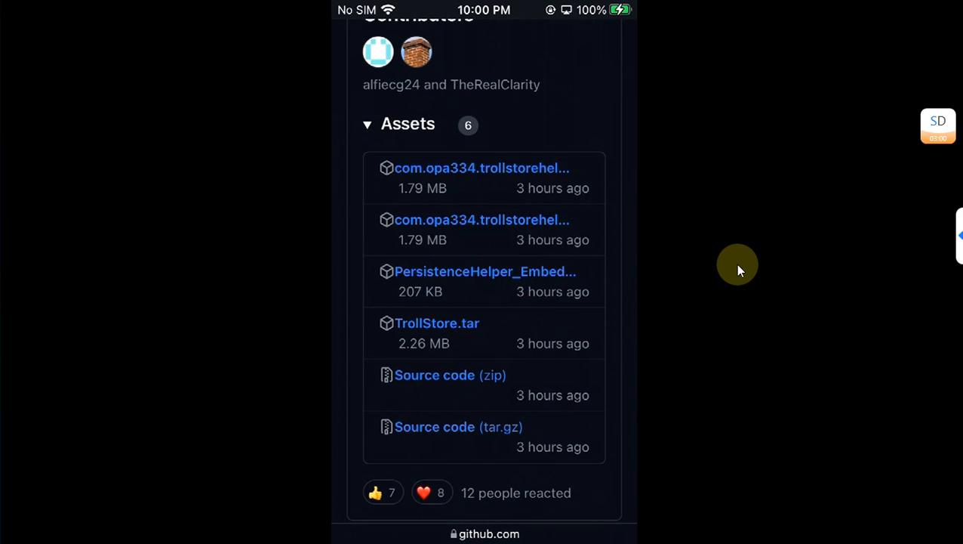
pyautogui.moveTo(491, 284)
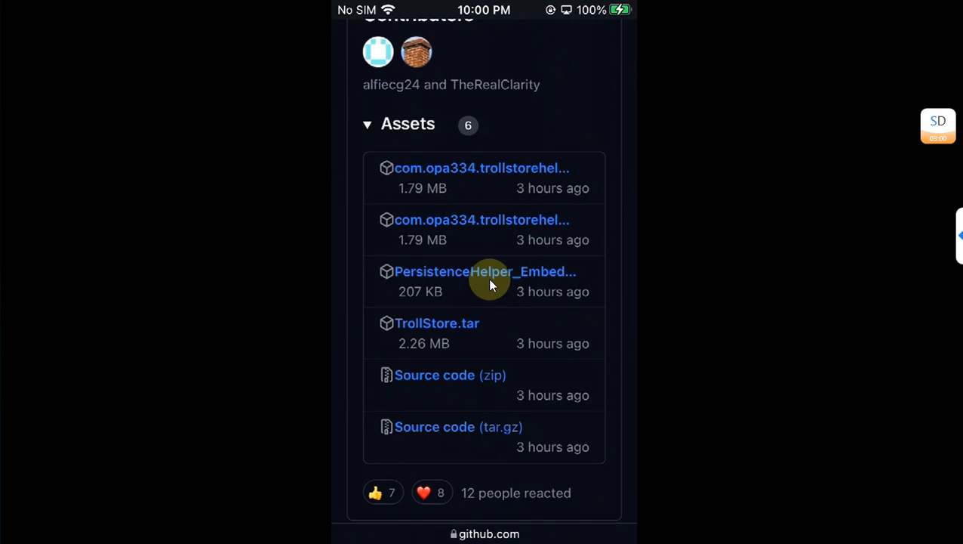
pyautogui.moveTo(672, 284)
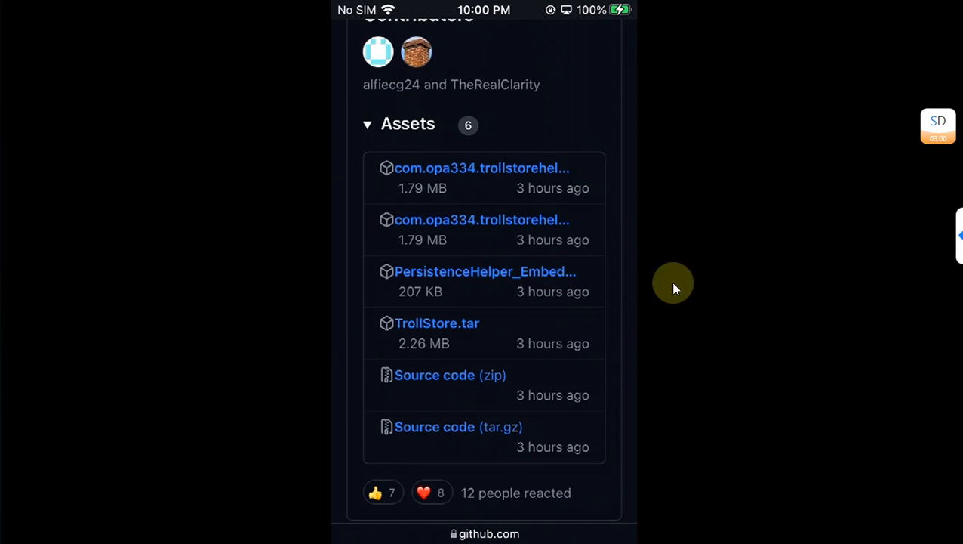
pyautogui.moveTo(688, 305)
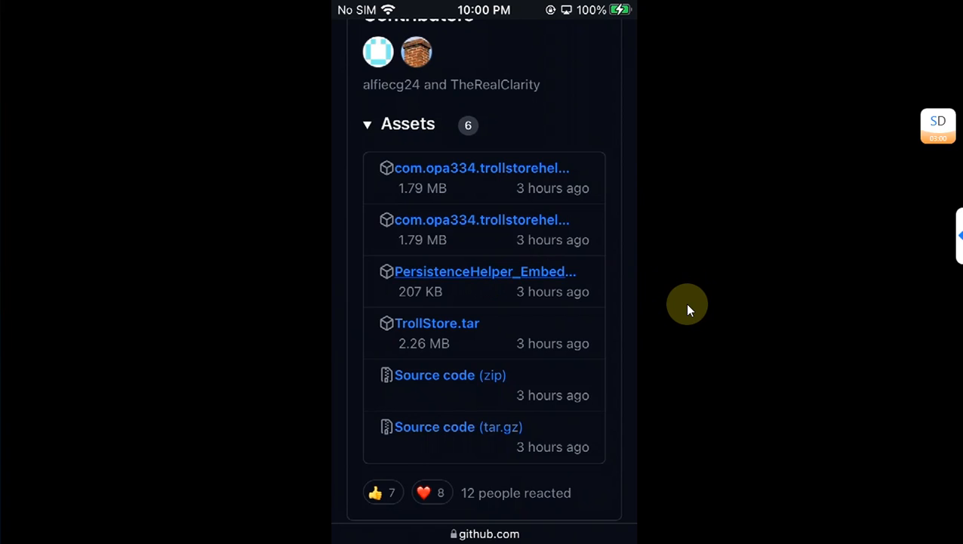
# Download the PersistenceHelper_Embedded asset and dismiss Safari's downloads list.
pyautogui.click(485, 272)
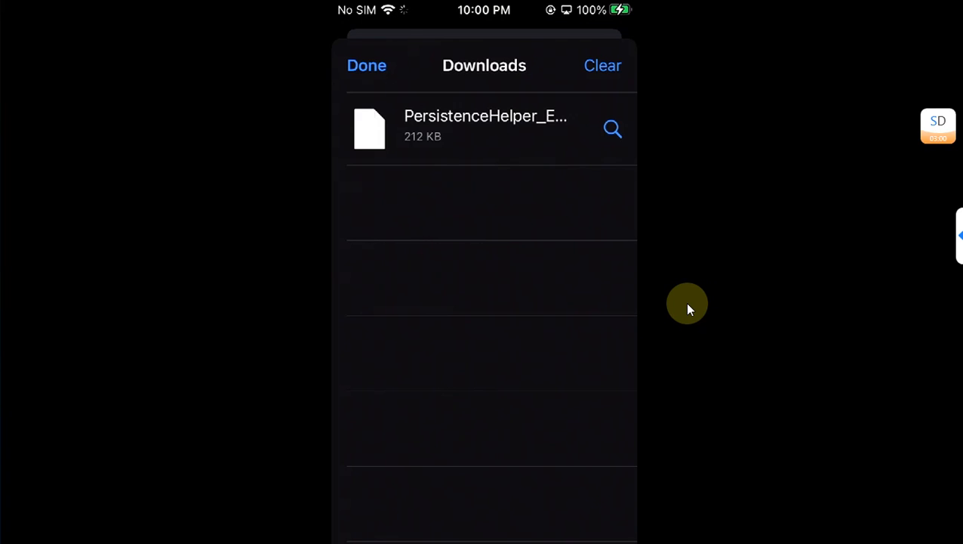
pyautogui.click(366, 65)
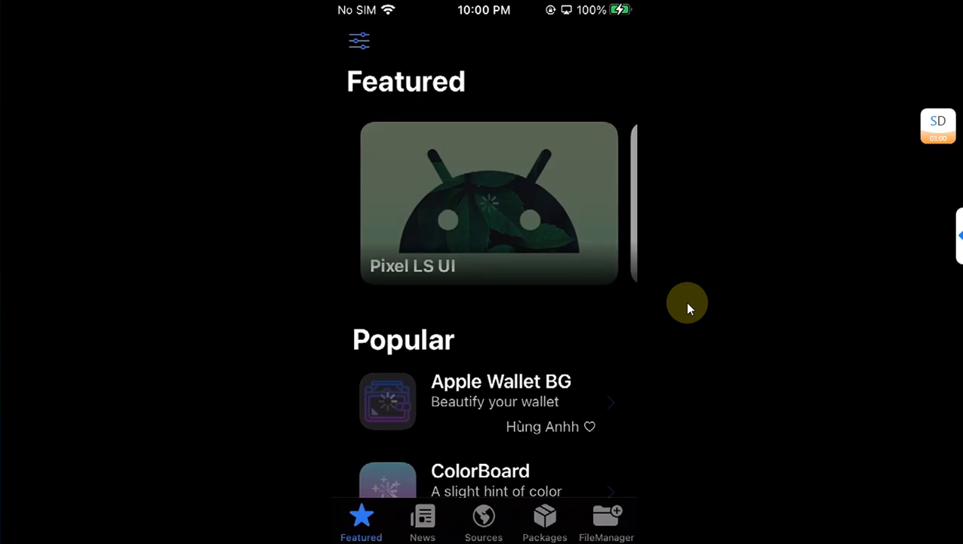
# Browse var > containers > Bundle > Application into Tips.app and open the Tips binary.
pyautogui.click(607, 521)
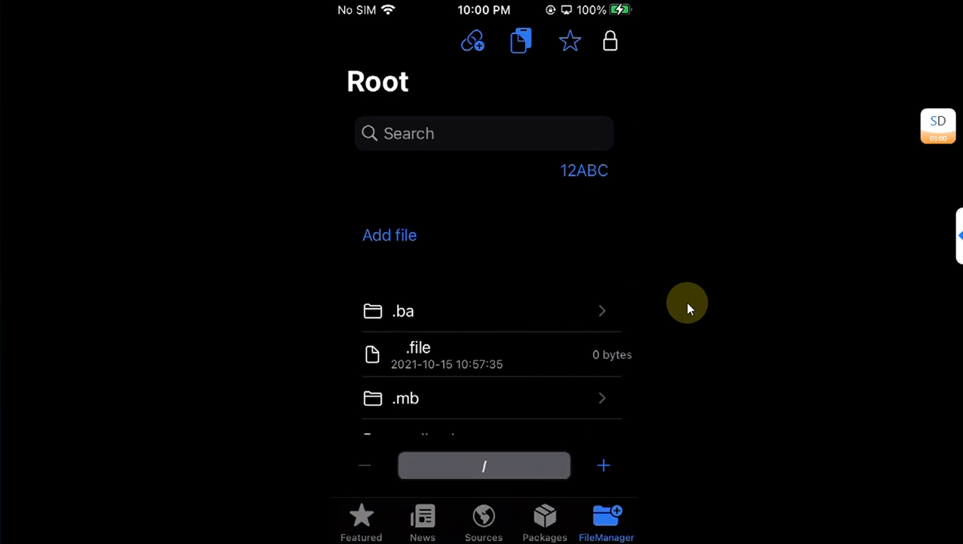
pyautogui.moveTo(549, 437)
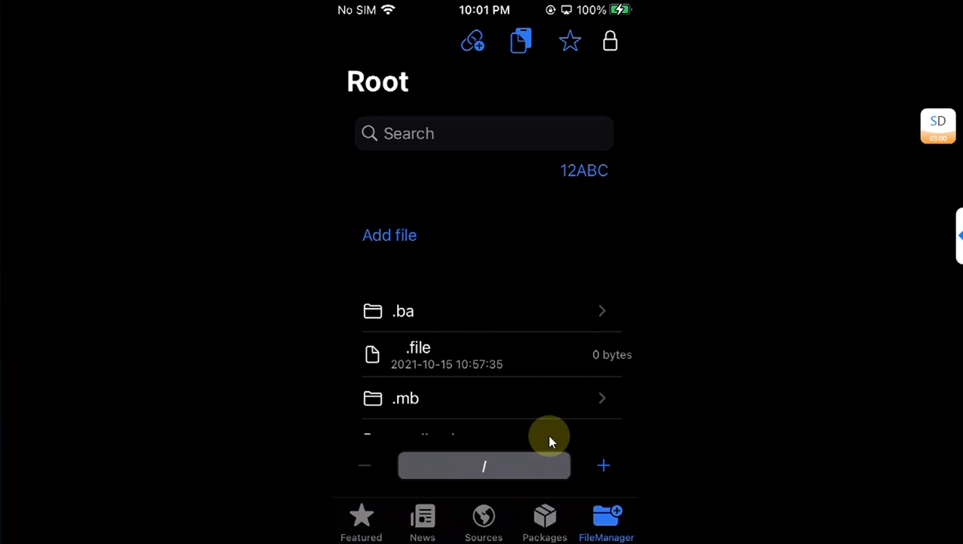
pyautogui.moveTo(667, 390)
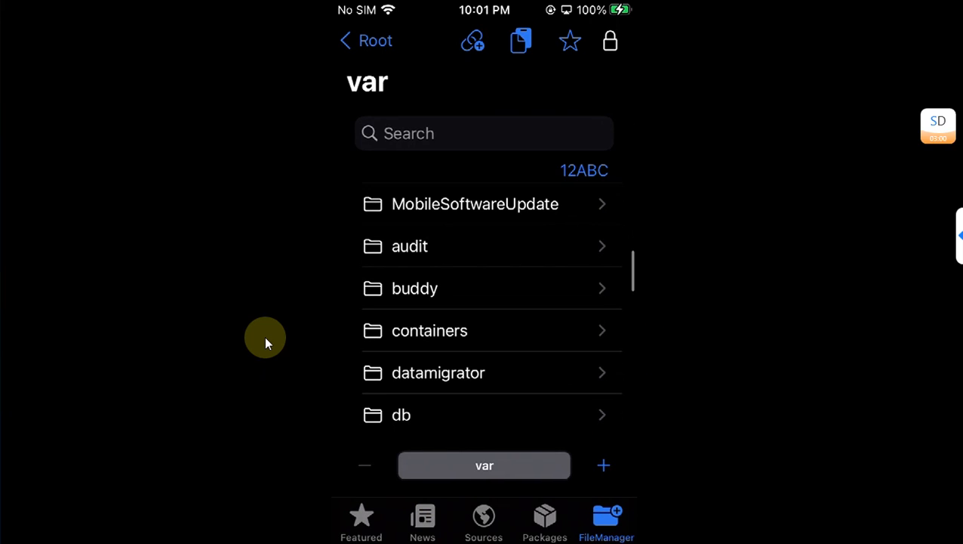
pyautogui.click(429, 330)
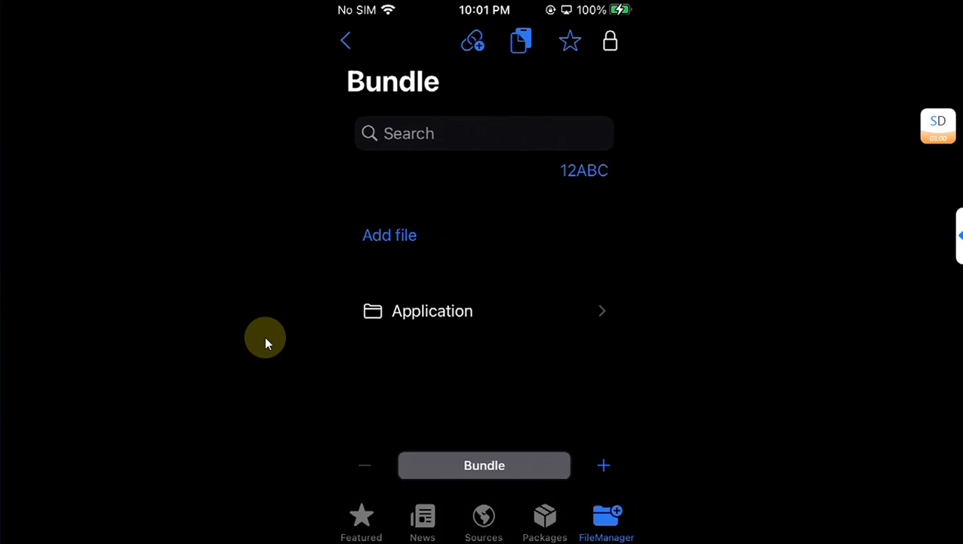
pyautogui.click(432, 312)
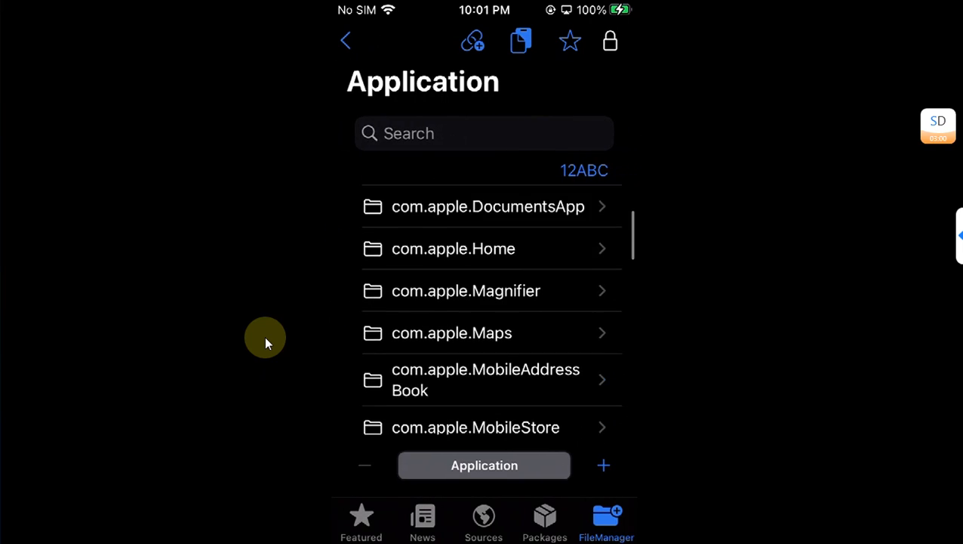
pyautogui.scroll(-3)
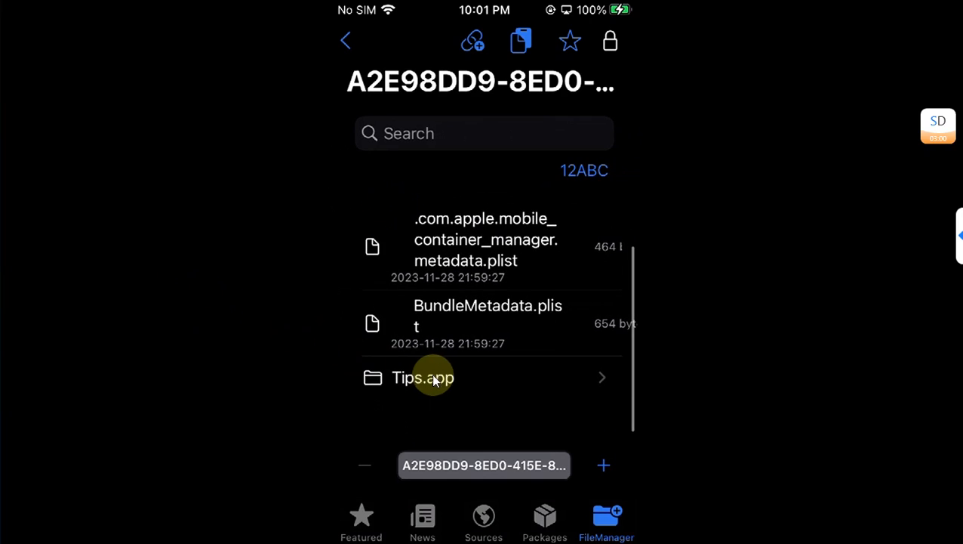
pyautogui.click(423, 377)
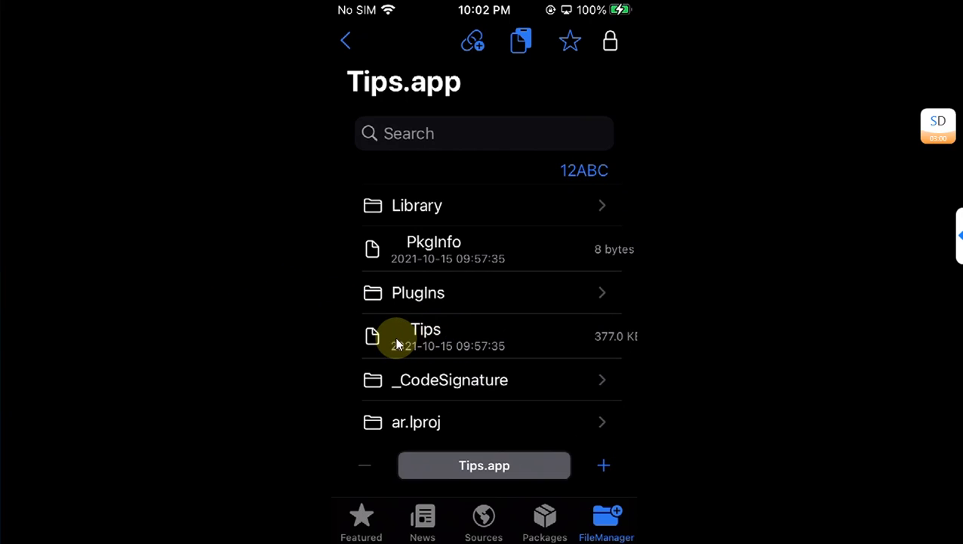
pyautogui.click(426, 335)
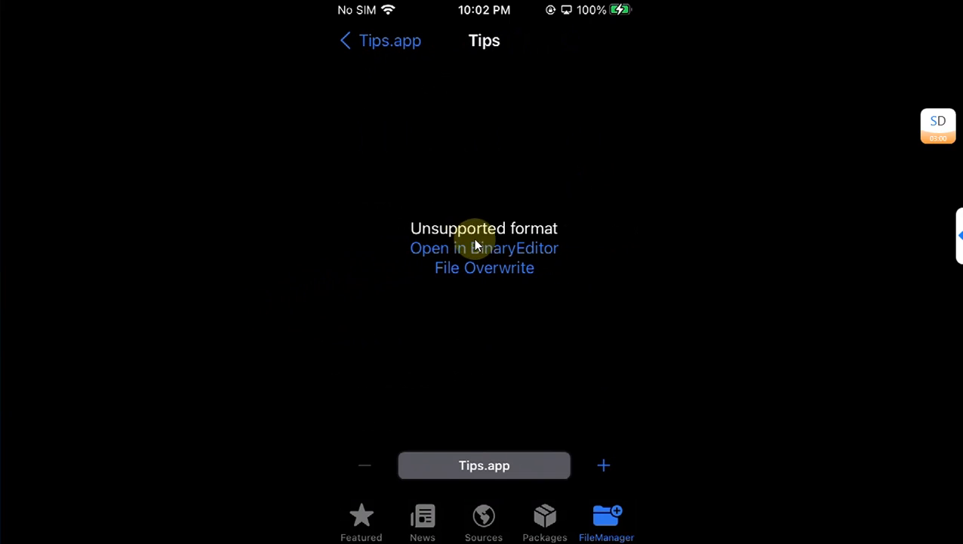
pyautogui.moveTo(290, 284)
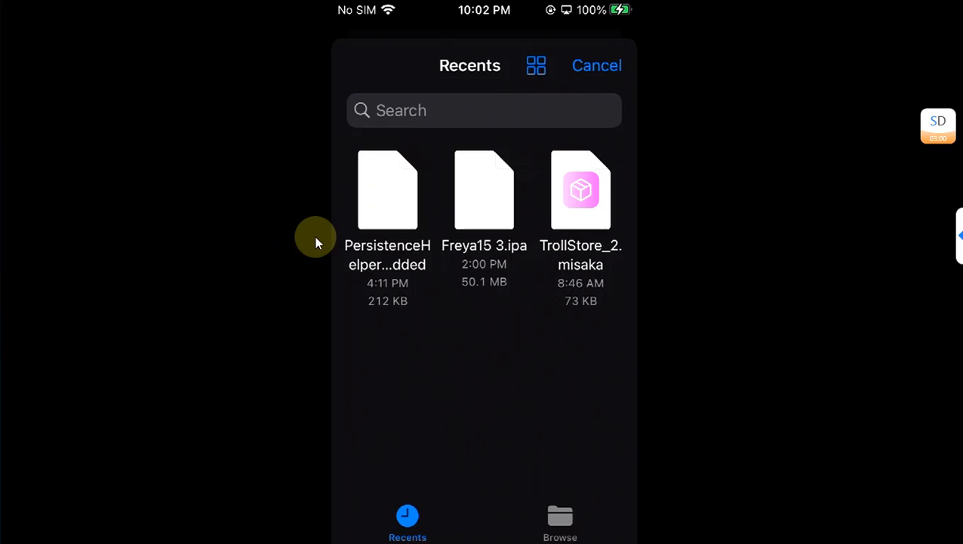
pyautogui.moveTo(291, 241)
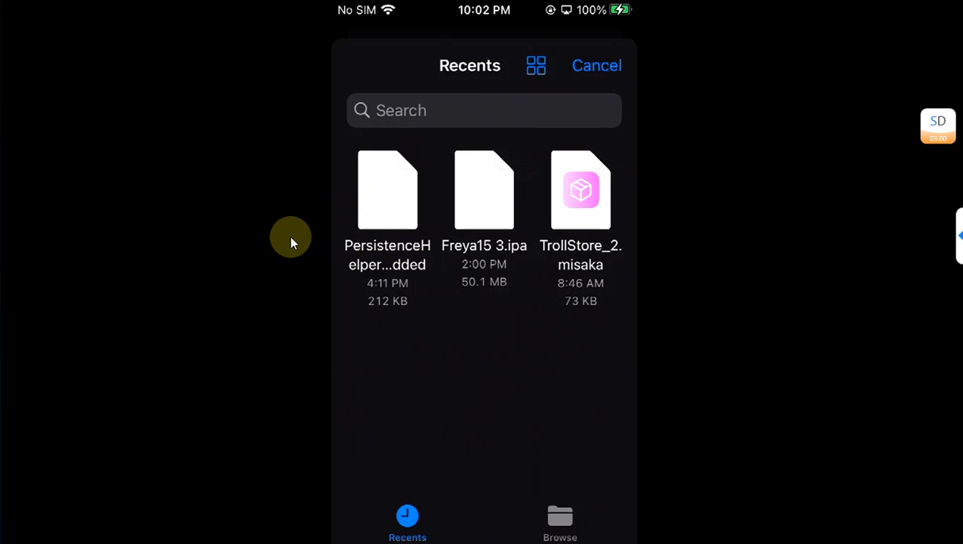
# Leave Misaka's Recents file picker and return to the iPhone home screen.
pyautogui.click(597, 65)
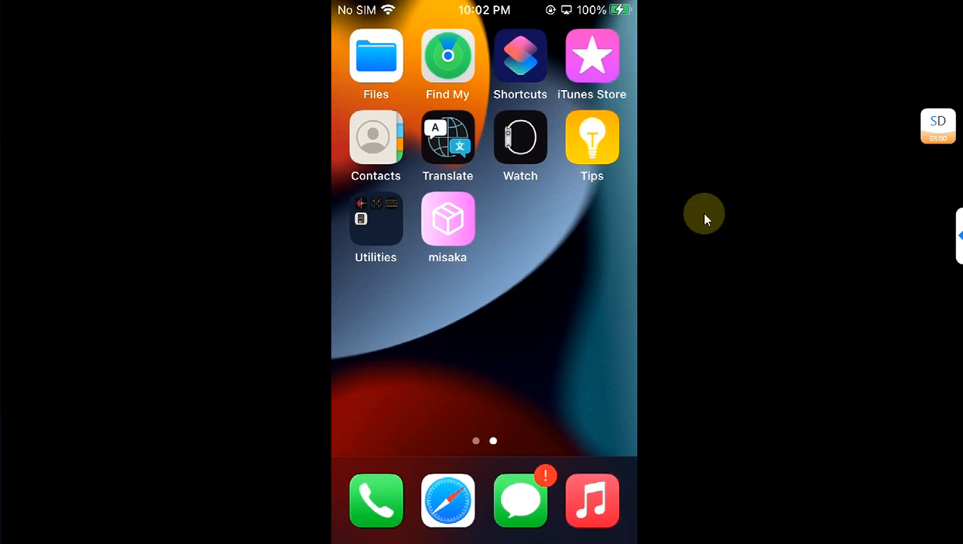
pyautogui.moveTo(770, 293)
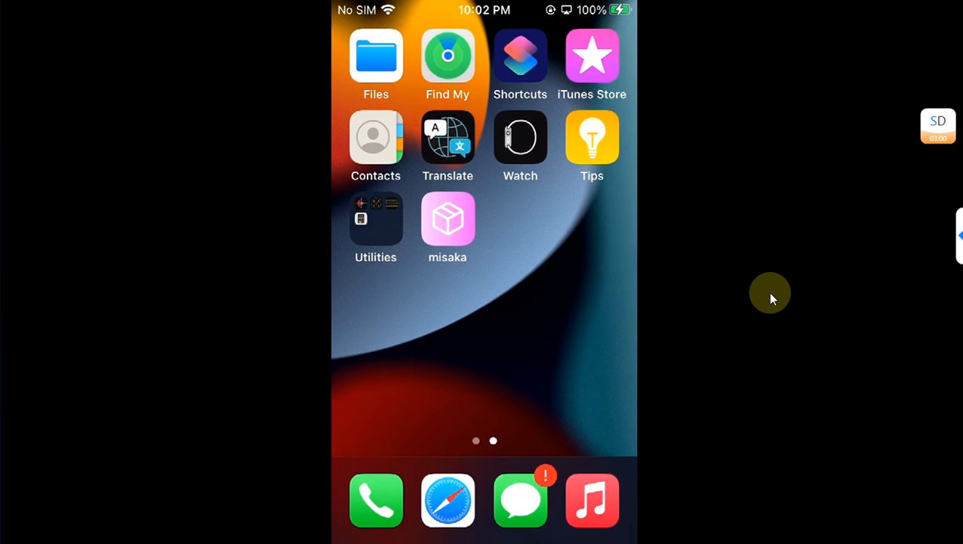
# Bring up the power-off slider, cancel it, and relaunch Misaka from the home screen.
pyautogui.press('power')
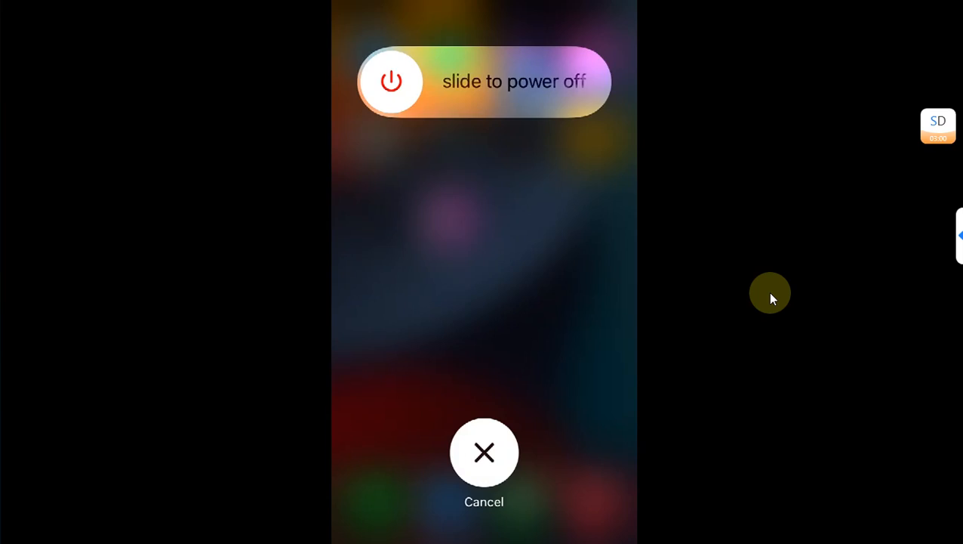
pyautogui.click(483, 452)
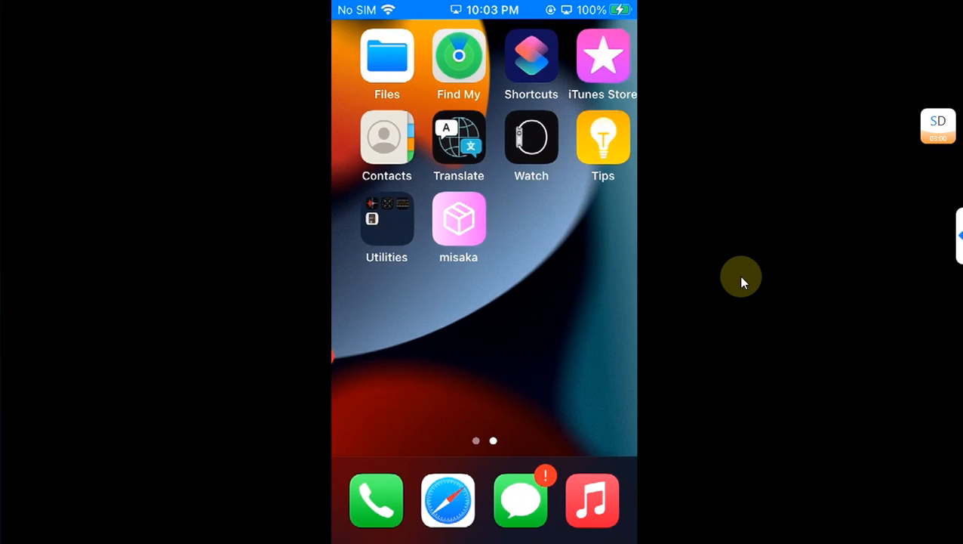
pyautogui.click(459, 219)
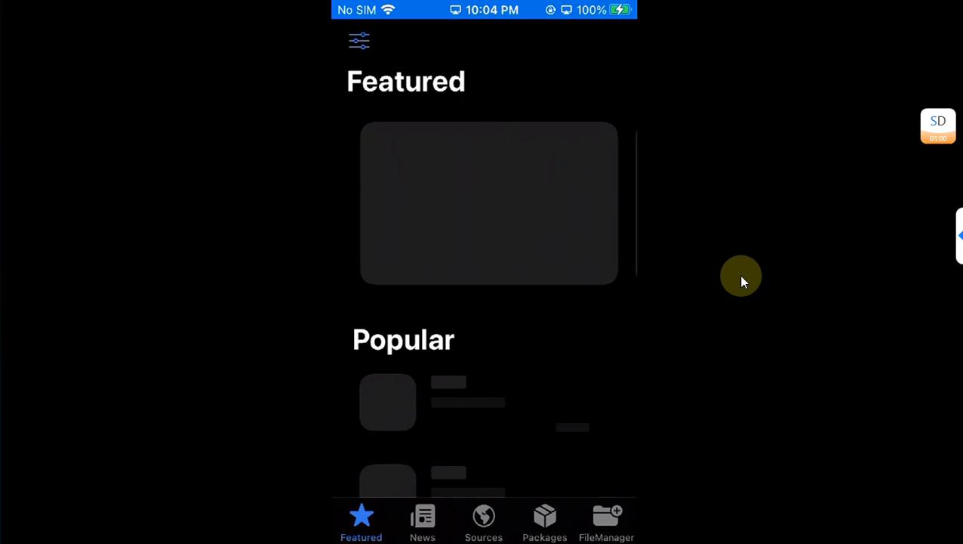
# Browse Tips.app in Misaka's FileManager and select the Tips binary for overwriting with the TrollStore helper.
pyautogui.click(607, 521)
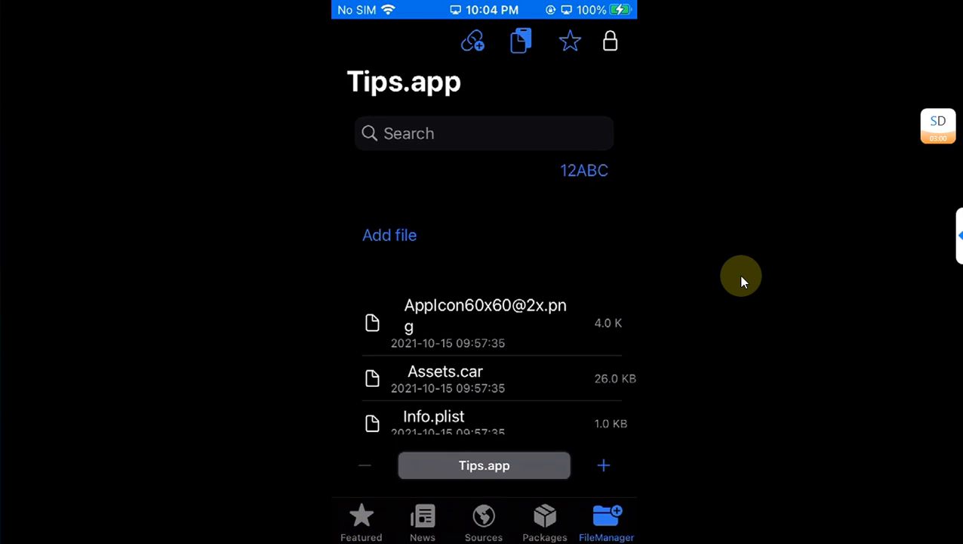
pyautogui.scroll(-3)
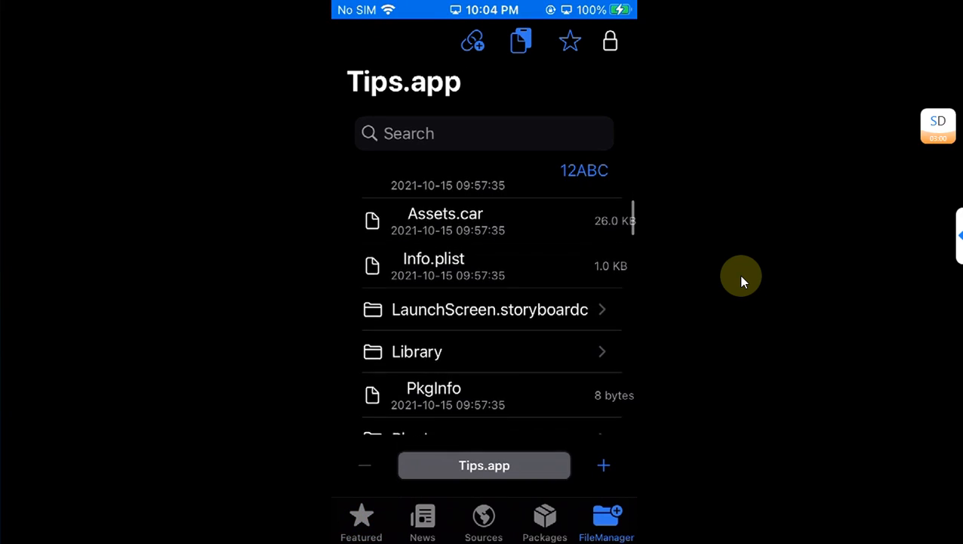
pyautogui.scroll(-3)
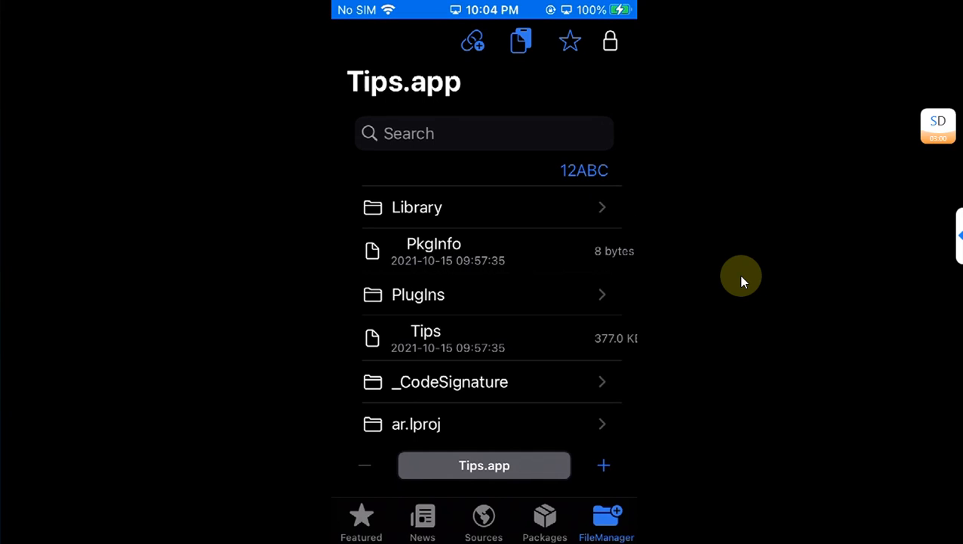
pyautogui.click(426, 338)
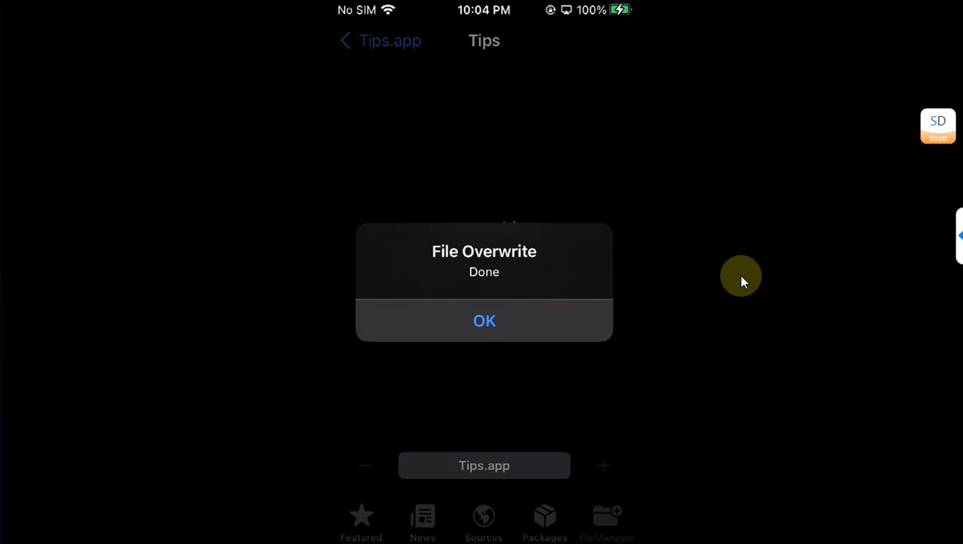
# Acknowledge the File Overwrite Done alert so Tips can launch as TrollStore Helper.
pyautogui.click(483, 320)
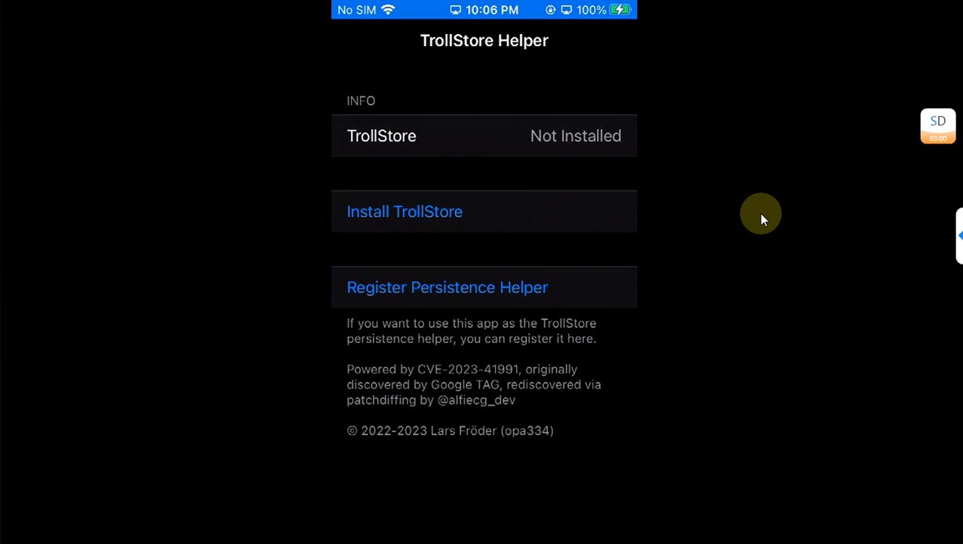
# Install TrollStore from the helper so it opens with an empty Apps list.
pyautogui.click(405, 211)
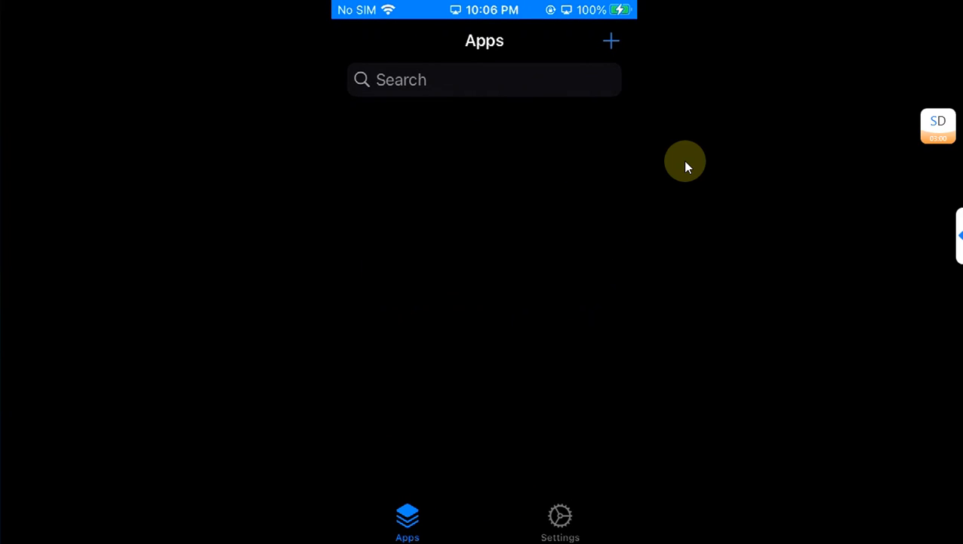
# Return to TrollStore Helper and confirm TrollStore shows Installed, version 2.0.7.
pyautogui.click(560, 521)
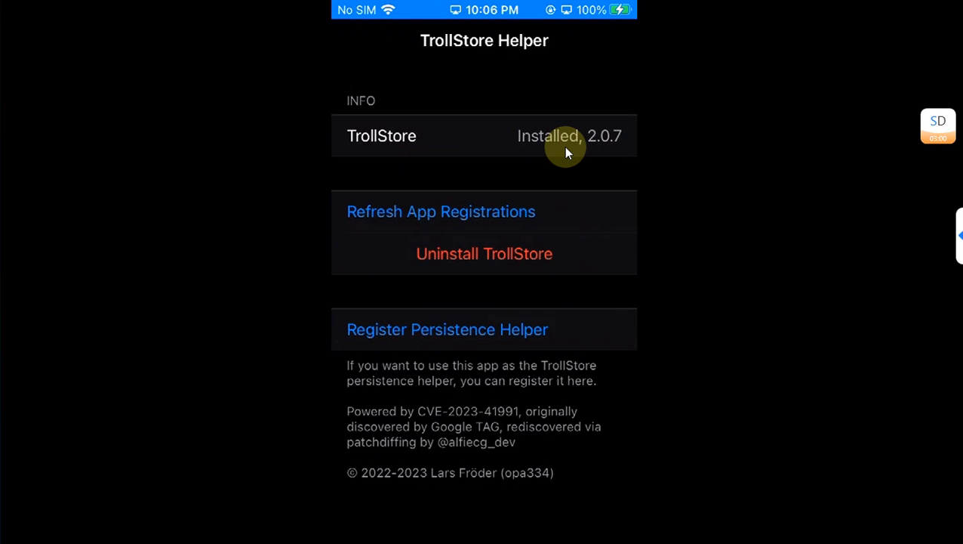
pyautogui.moveTo(718, 195)
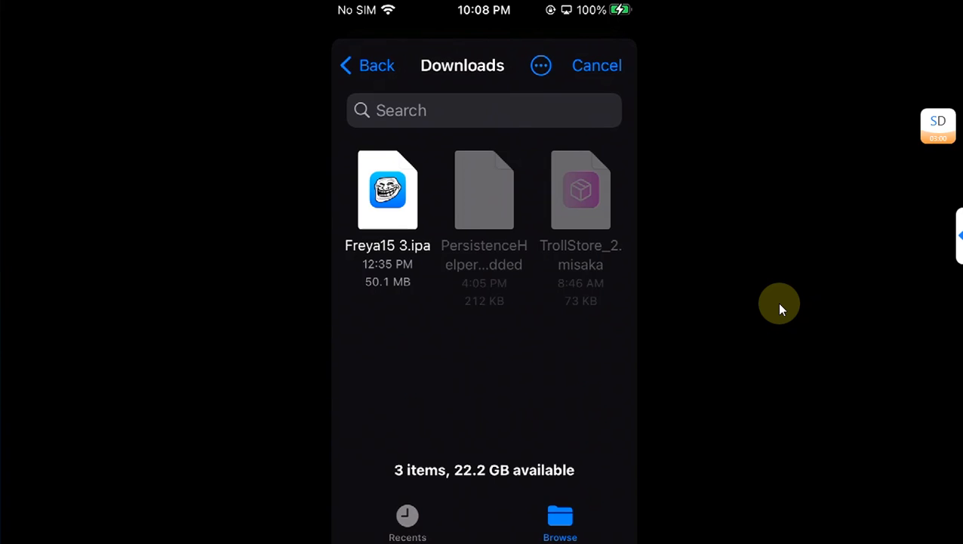
# Select Freya15 3.ipa from Downloads and confirm installing the FR3Y4 app.
pyautogui.click(386, 190)
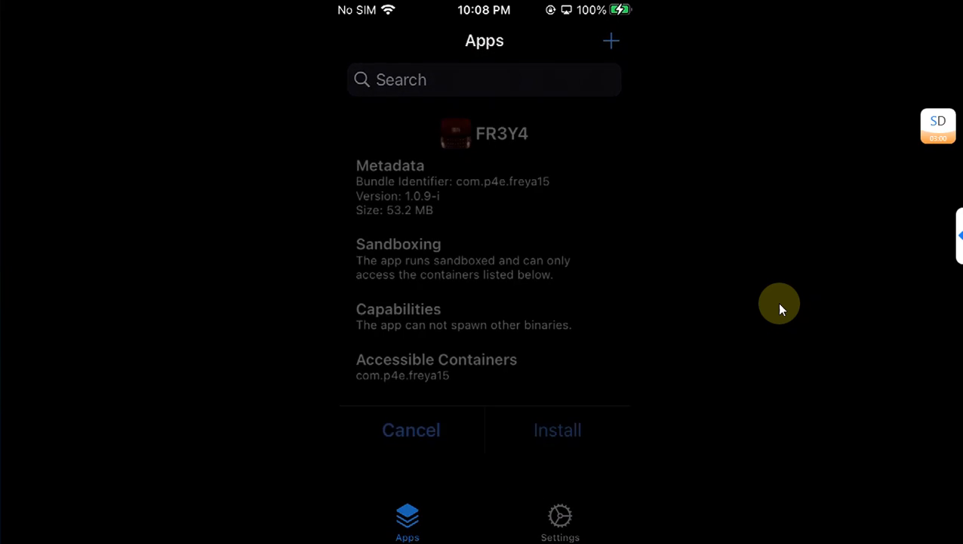
pyautogui.click(557, 429)
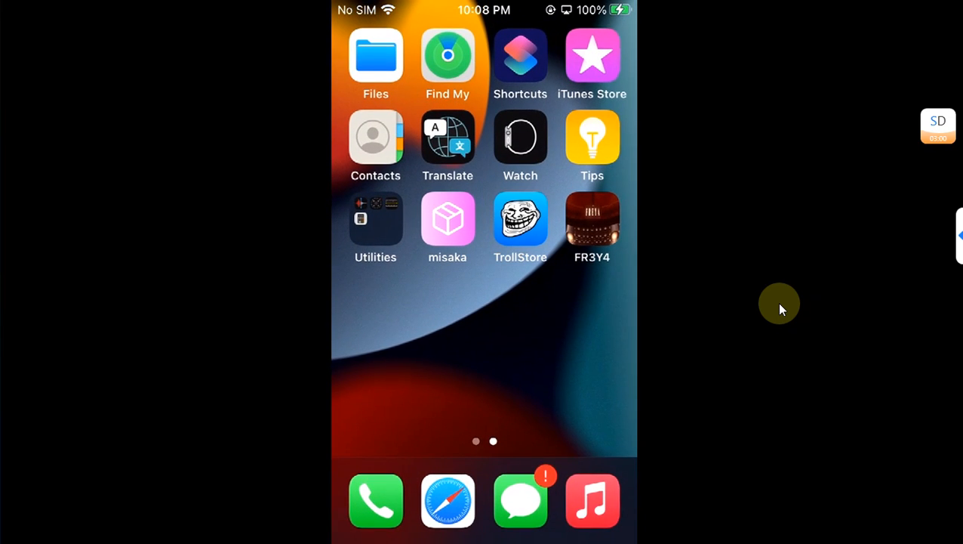
pyautogui.click(592, 219)
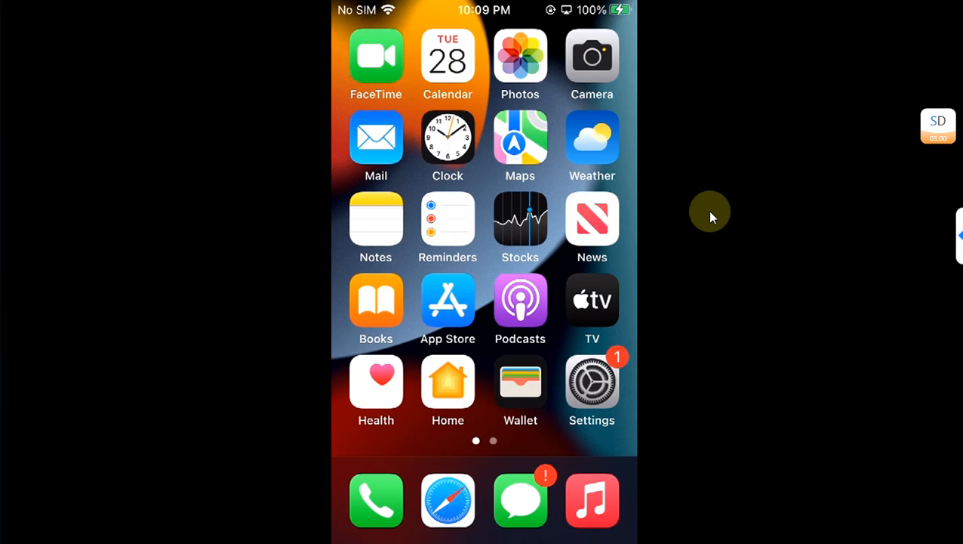
pyautogui.hscroll(-3)
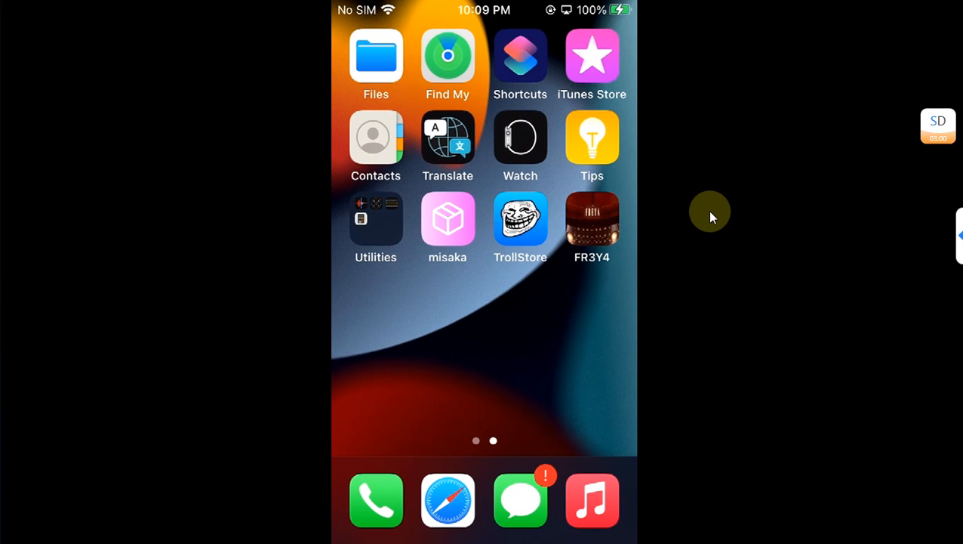